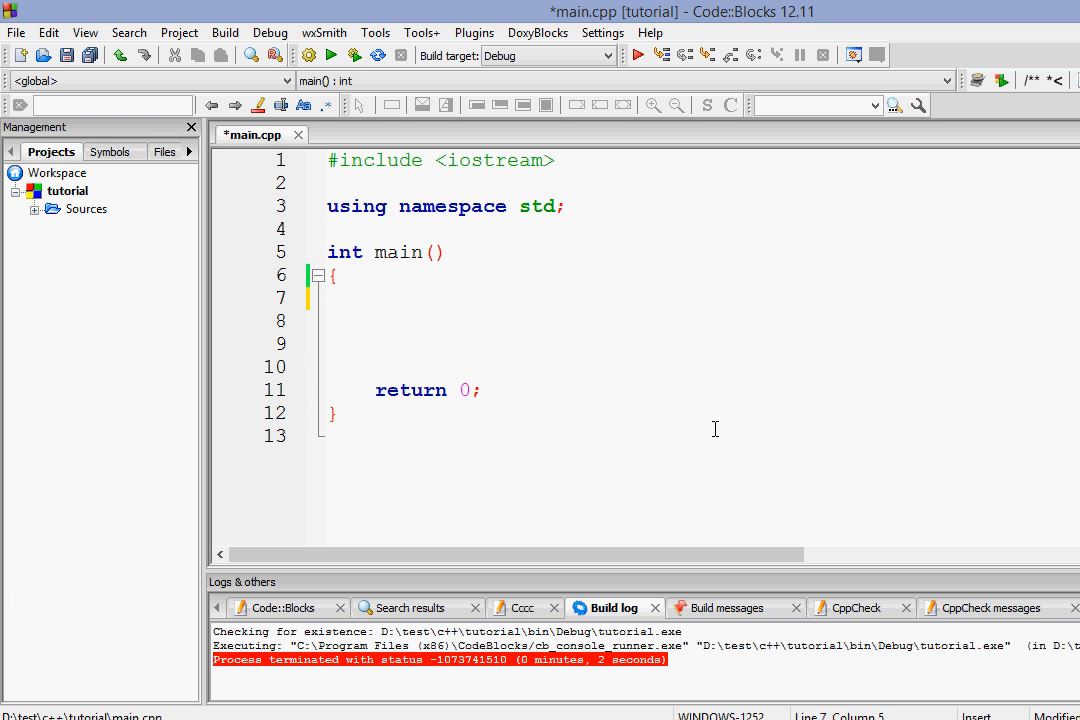
- Bring the Notepad window with the do-while skeleton to the front
{"action": "left_click", "coordinate": [372, 298]}
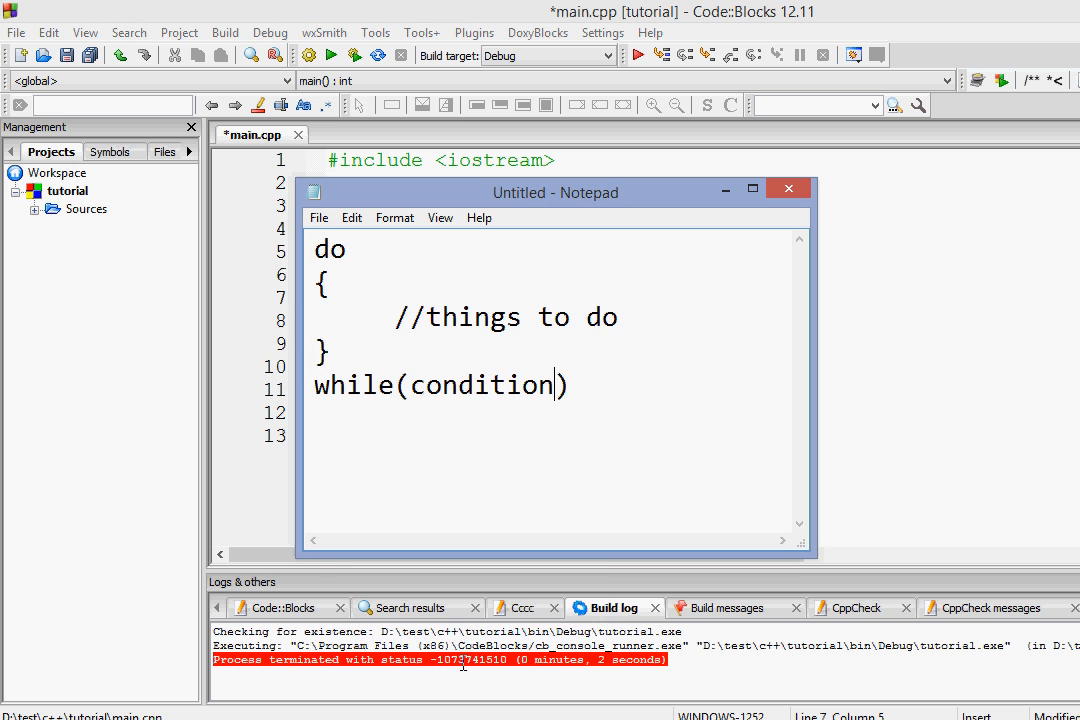
- Highlight the loop body, the while keyword and the condition in the notes
{"action": "left_click_drag", "start_coordinate": [556, 192], "coordinate": [540, 186]}
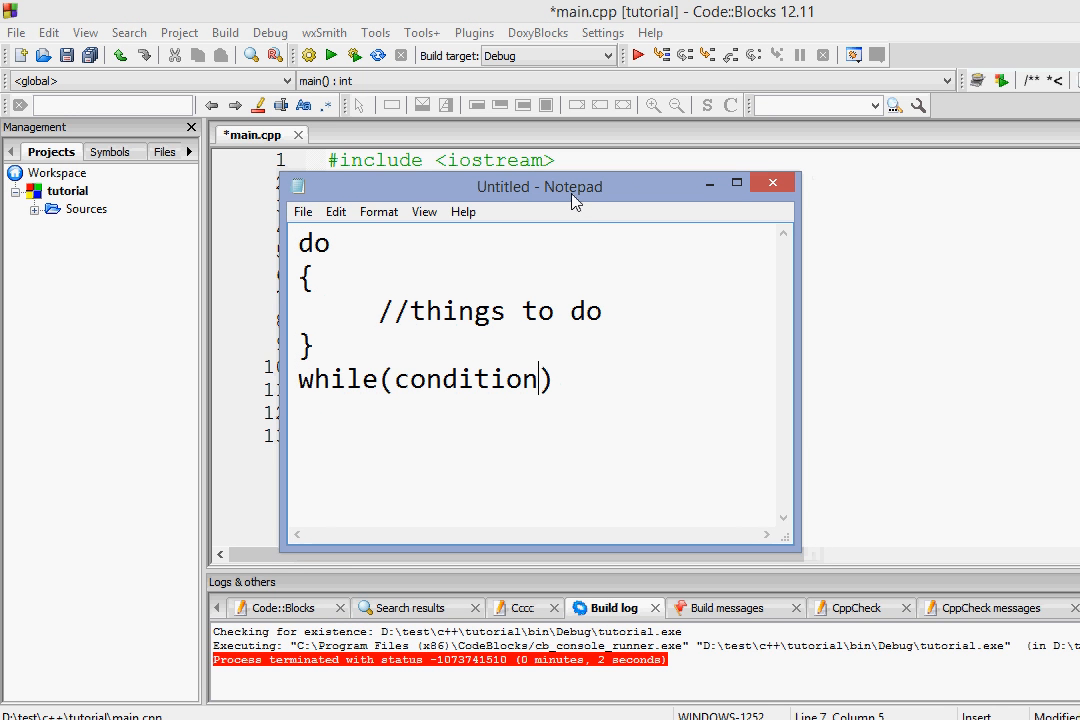
{"action": "double_click", "coordinate": [312, 242]}
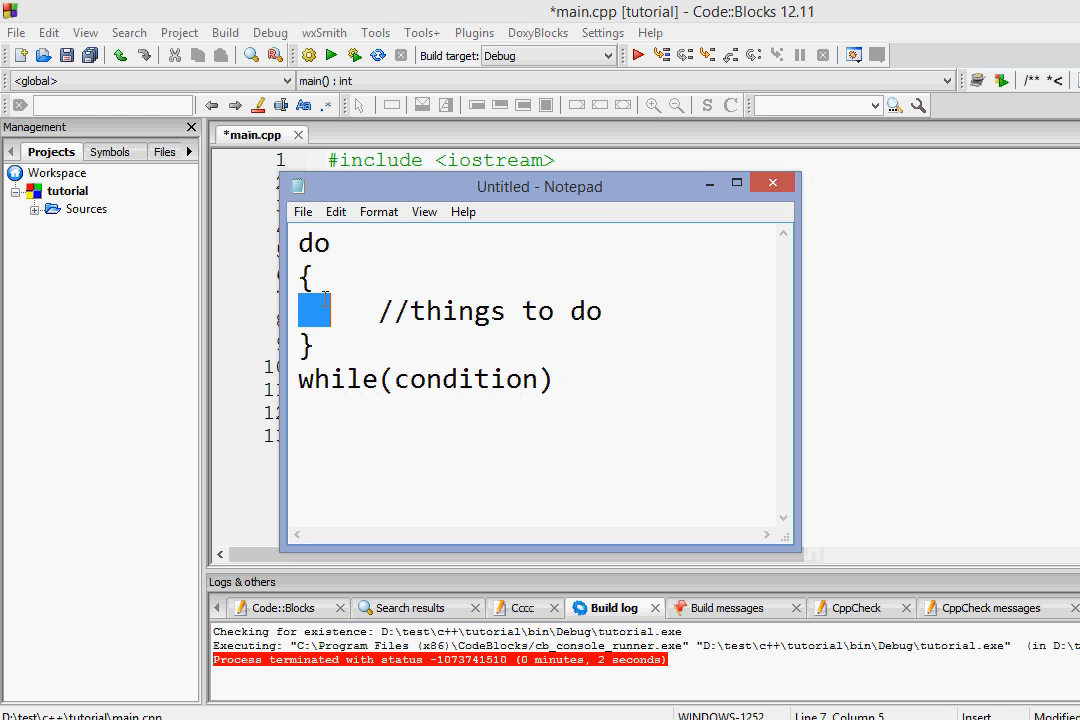
{"action": "left_click_drag", "start_coordinate": [304, 310], "coordinate": [596, 310]}
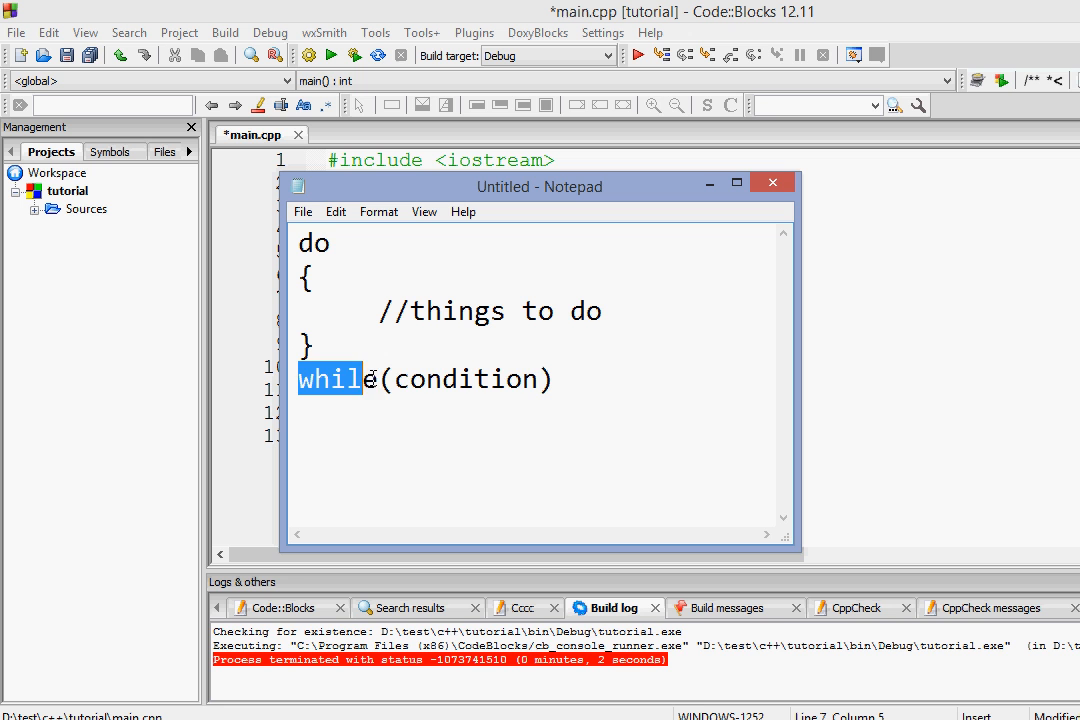
{"action": "double_click", "coordinate": [440, 380]}
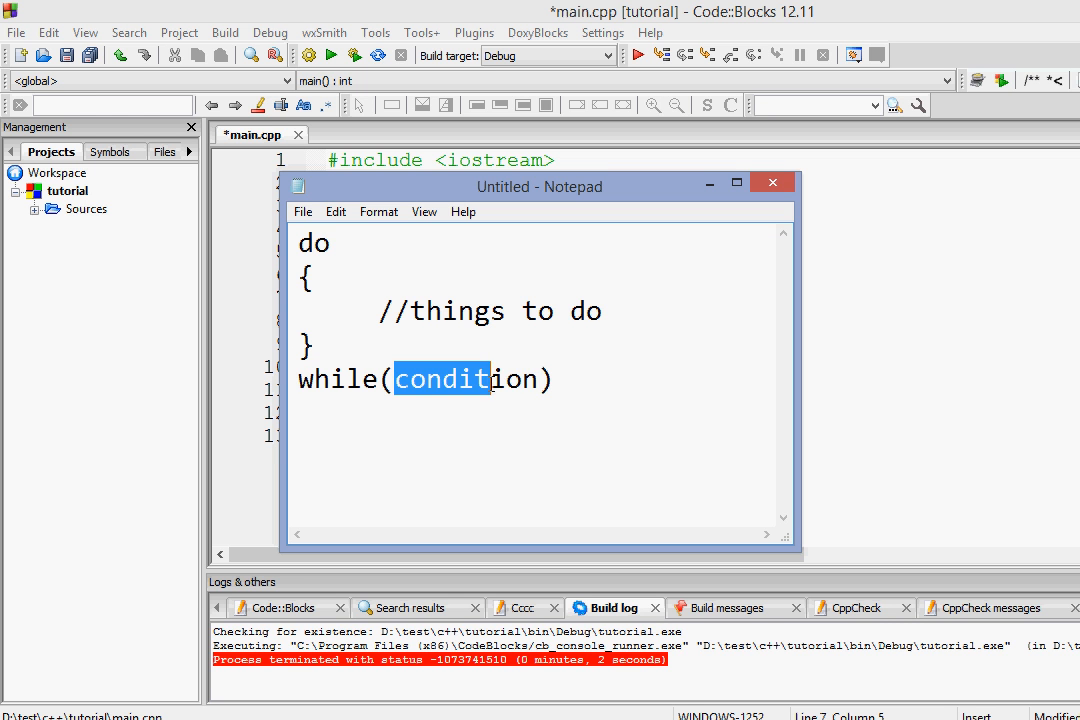
- End the while(condition) line with a semicolon
{"action": "left_click", "coordinate": [558, 380]}
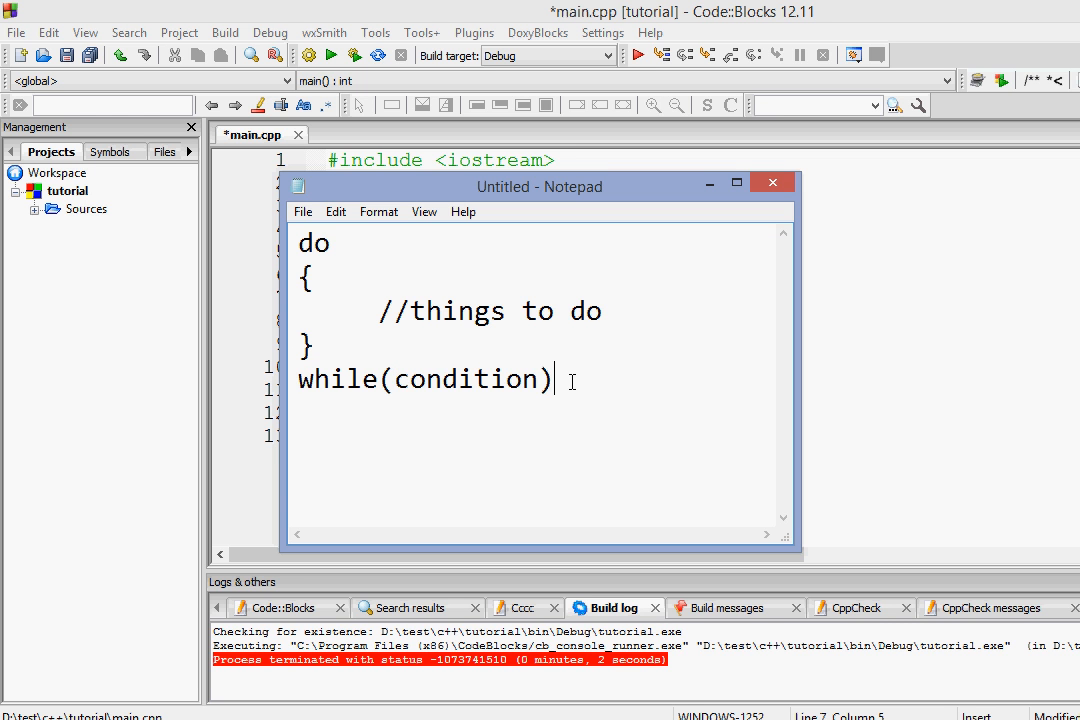
{"action": "type", "text": ";"}
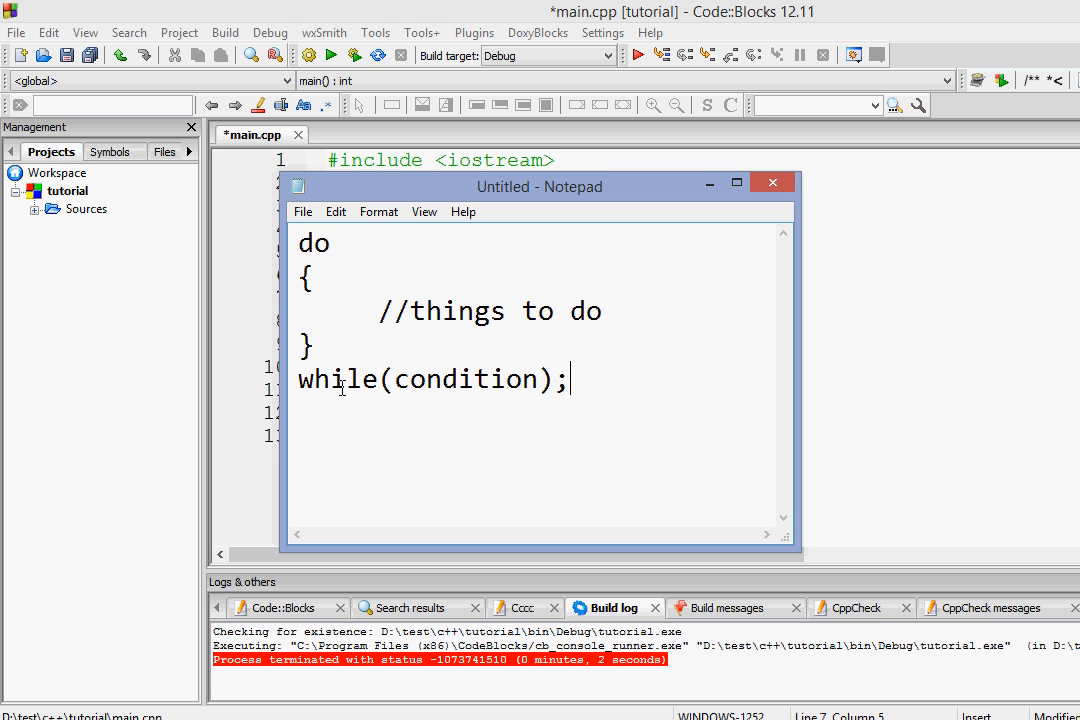
{"action": "left_click_drag", "start_coordinate": [296, 380], "coordinate": [476, 380]}
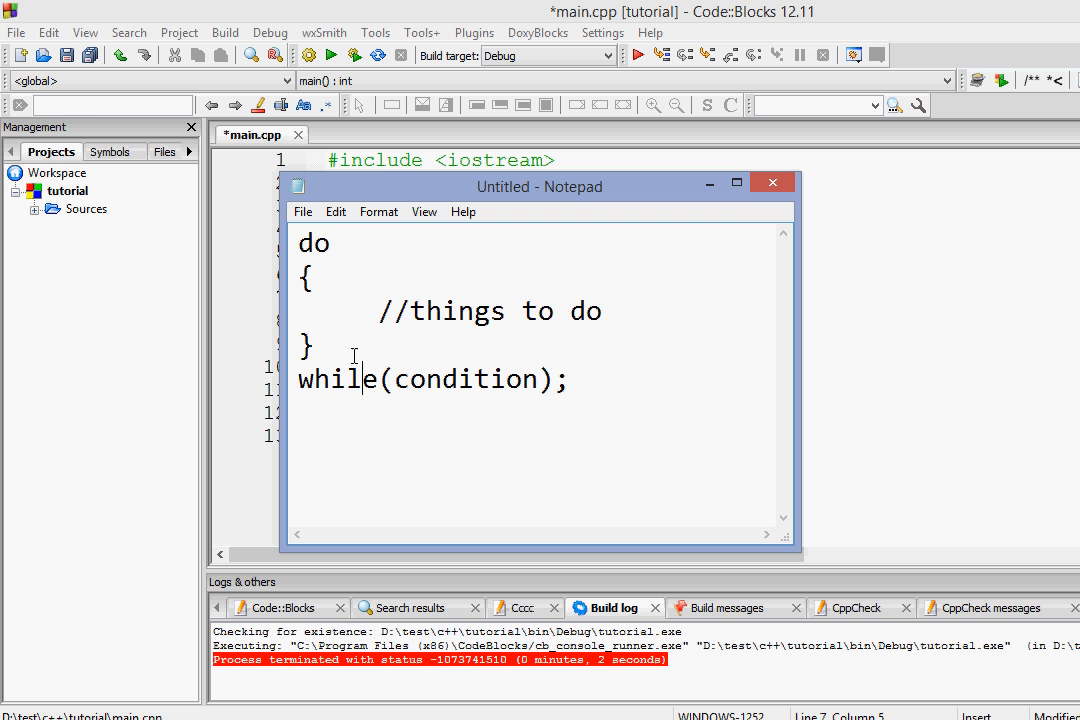
- Highlight the do block and the condition in the notes while explaining them
{"action": "left_click_drag", "start_coordinate": [296, 378], "coordinate": [510, 378]}
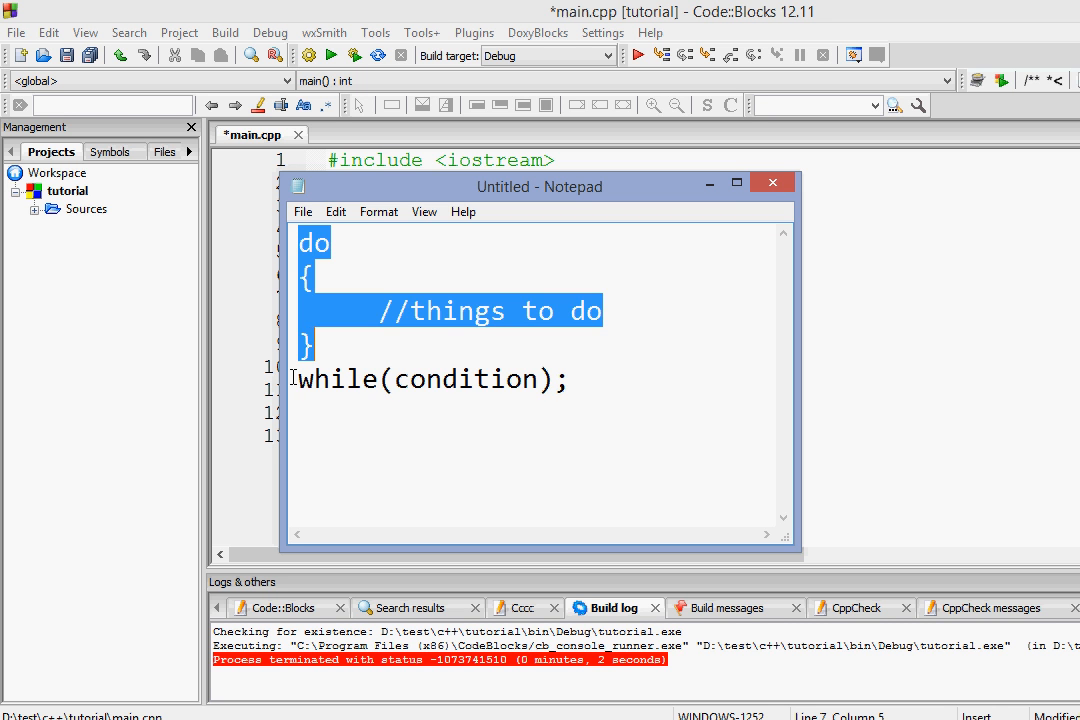
{"action": "left_click", "coordinate": [416, 336]}
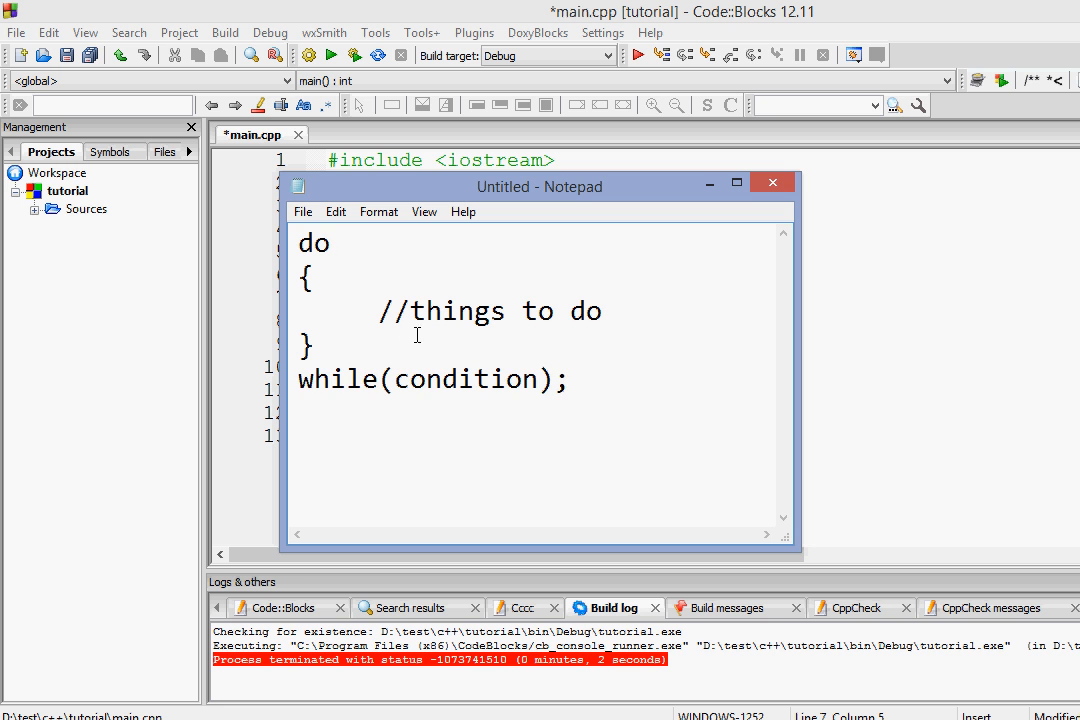
{"action": "left_click_drag", "start_coordinate": [296, 378], "coordinate": [544, 378]}
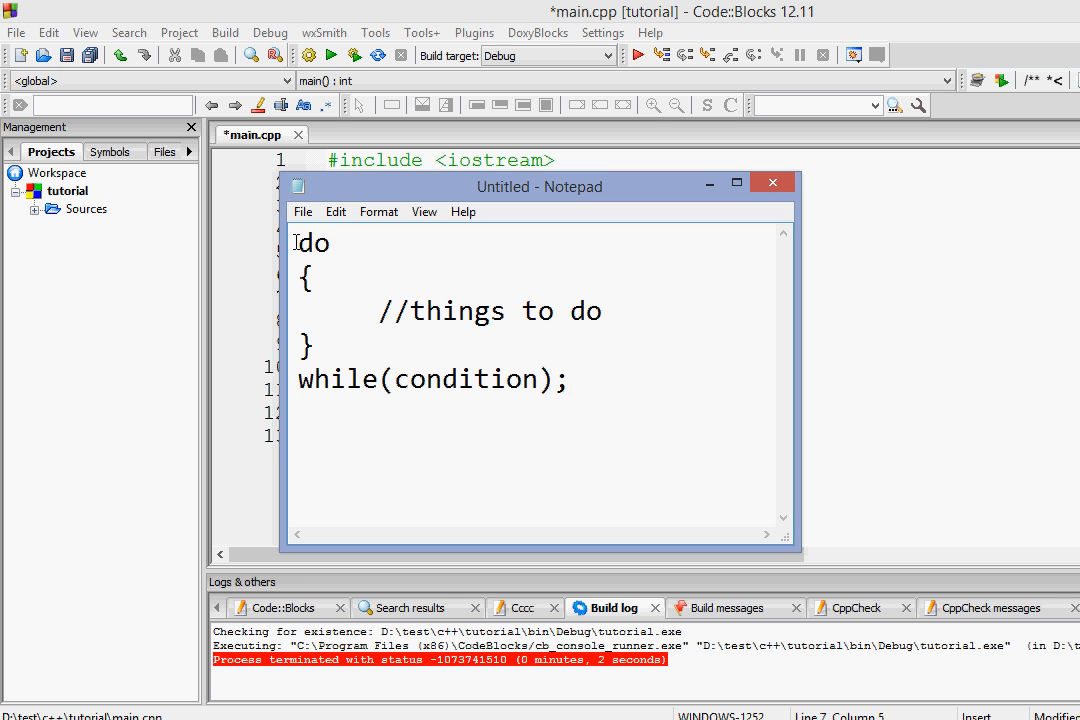
{"action": "left_click_drag", "start_coordinate": [298, 240], "coordinate": [336, 348]}
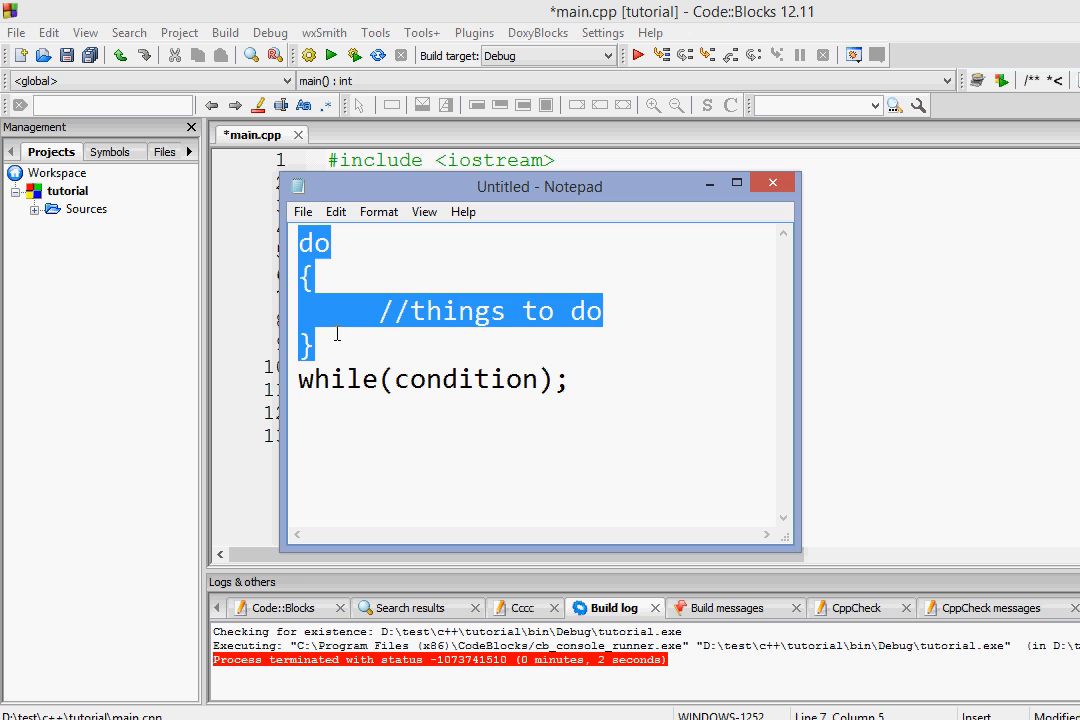
{"action": "left_click", "coordinate": [314, 346]}
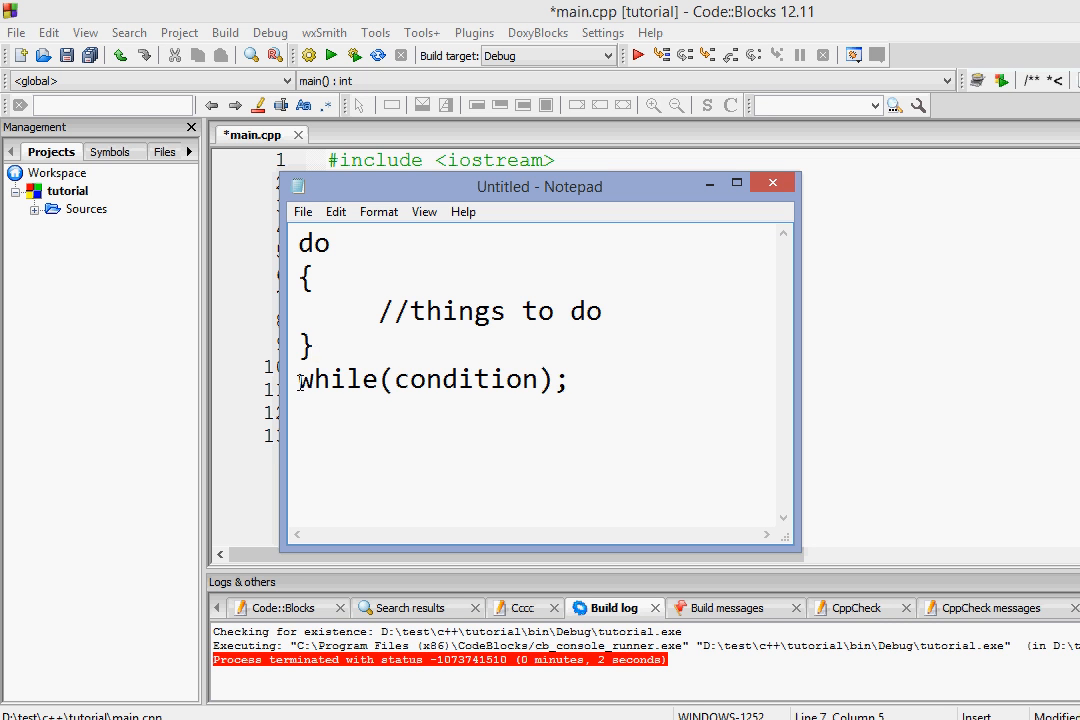
{"action": "double_click", "coordinate": [464, 380]}
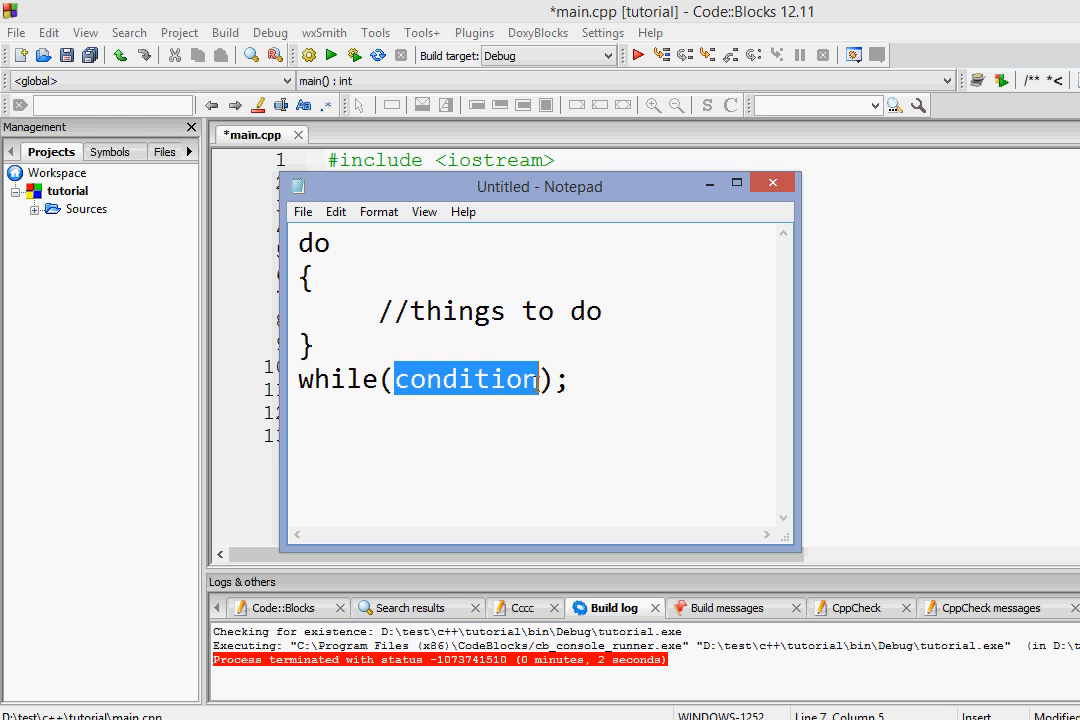
{"action": "left_click", "coordinate": [336, 300]}
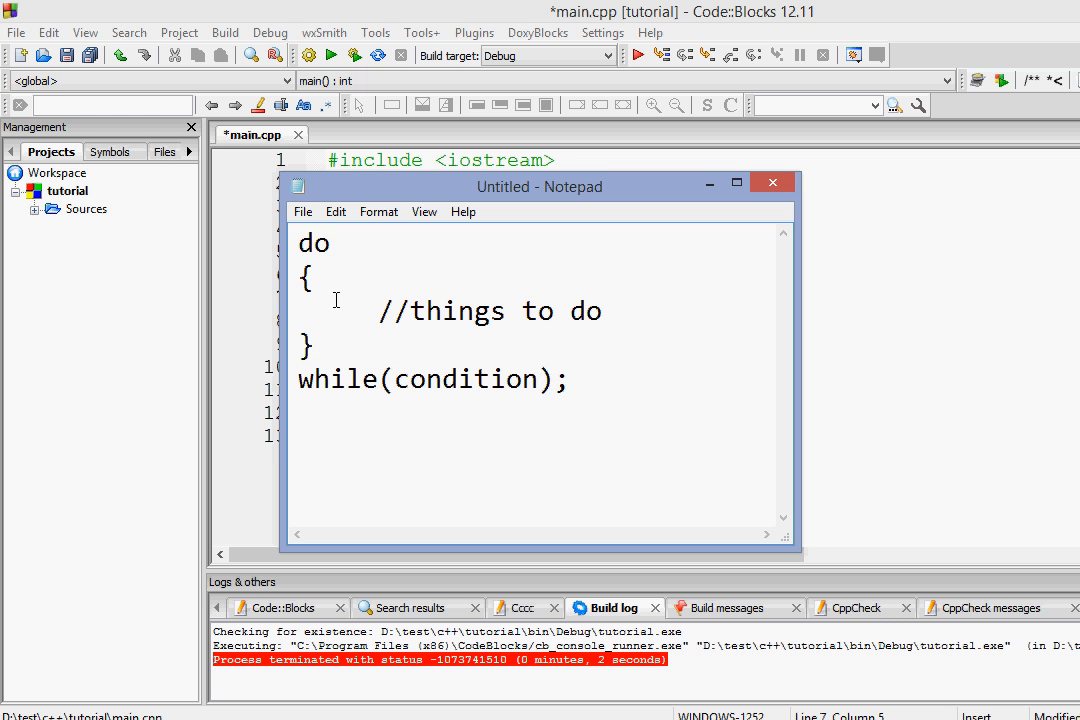
{"action": "left_click_drag", "start_coordinate": [300, 242], "coordinate": [320, 348]}
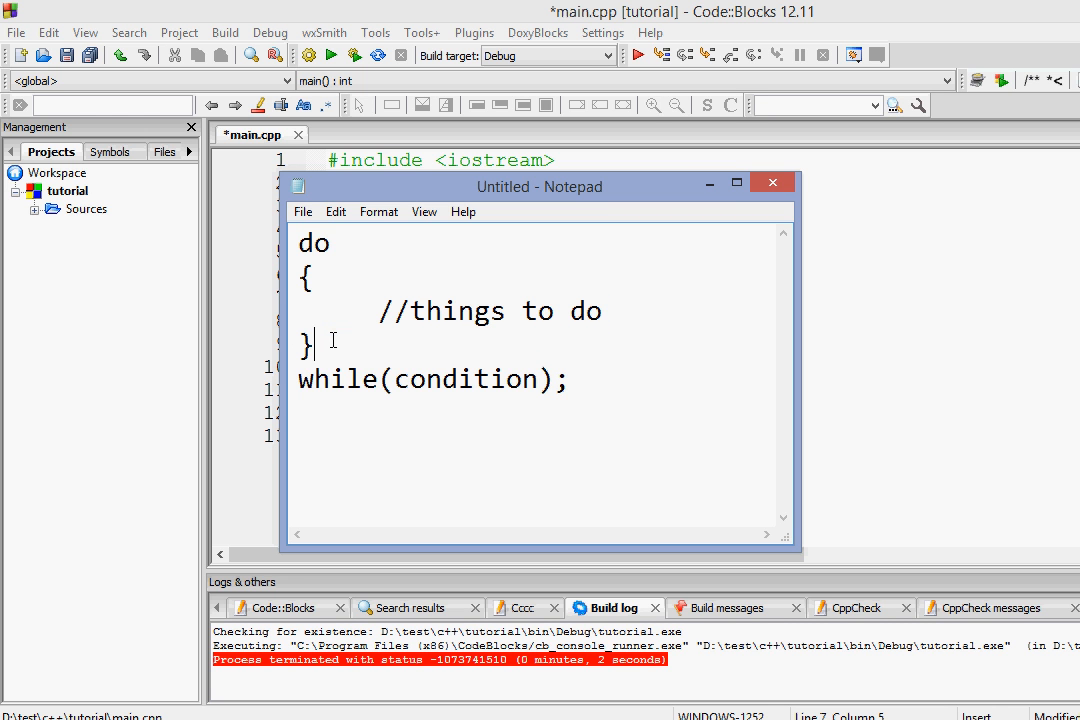
- Return to main.cpp in the Code::Blocks editor
{"action": "left_click", "coordinate": [772, 182]}
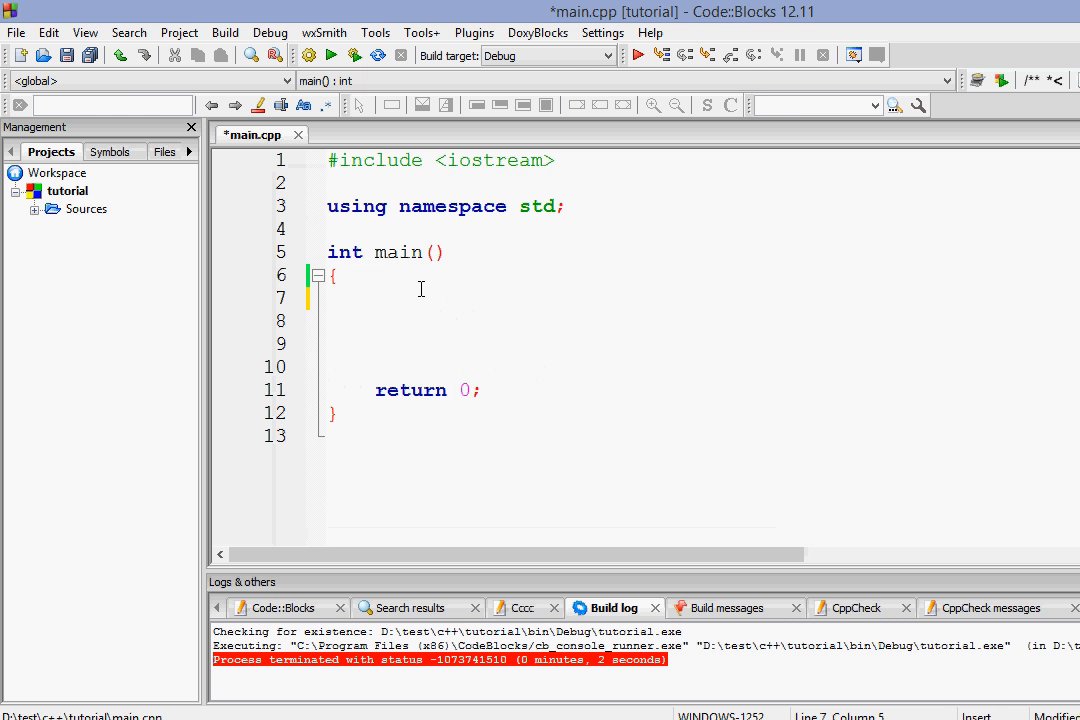
- Declare int i = 1; and begin the do { block in main
{"action": "type", "text": "int"}
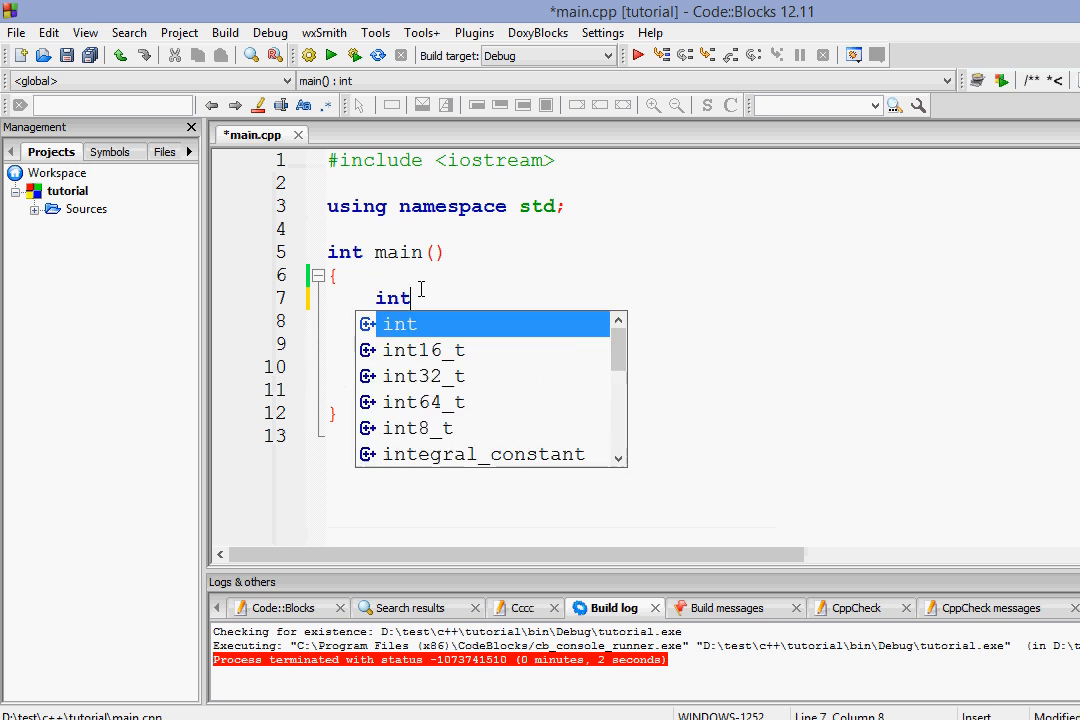
{"action": "type", "text": "i = 1;"}
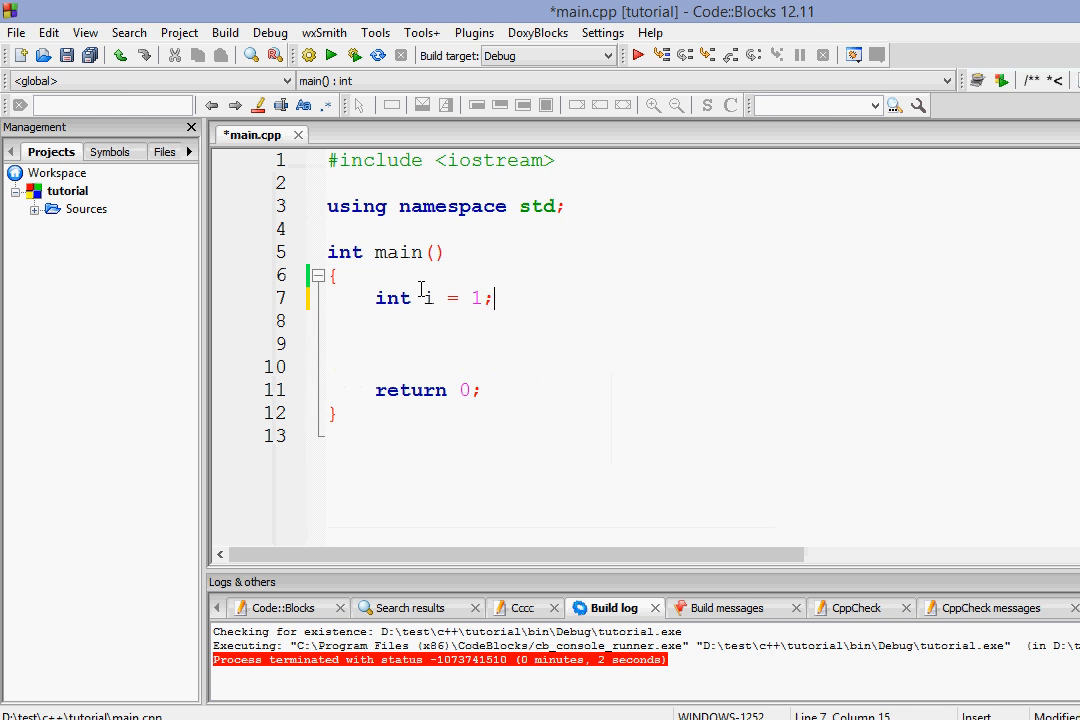
{"action": "key", "text": "Return"}
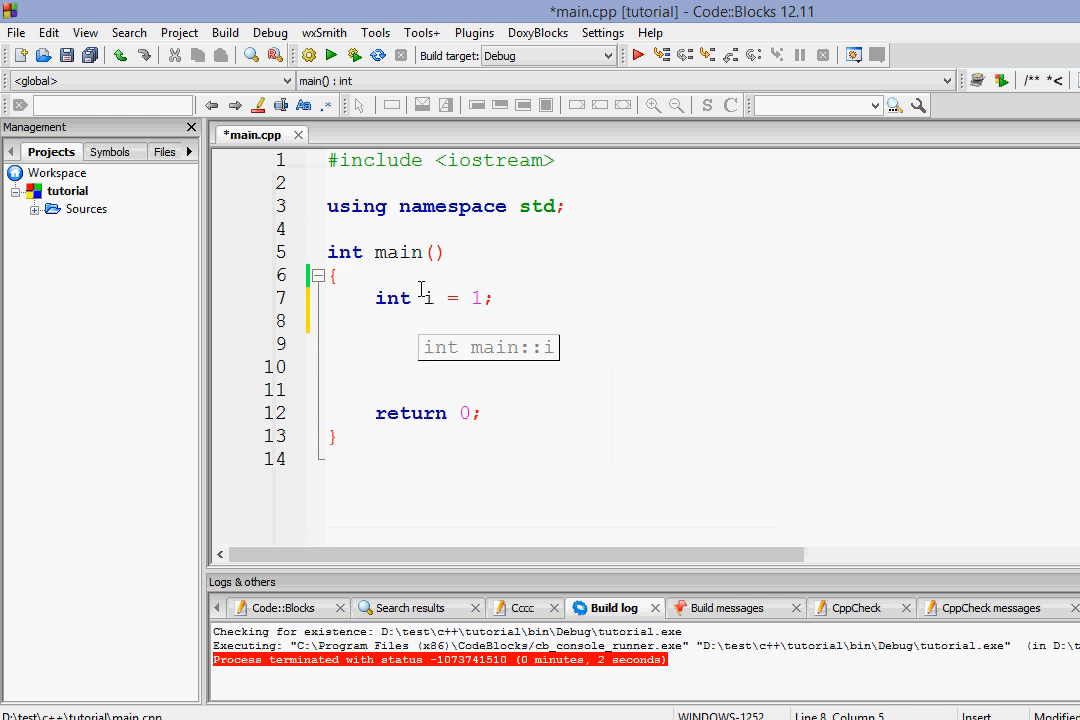
{"action": "type", "text": "do"}
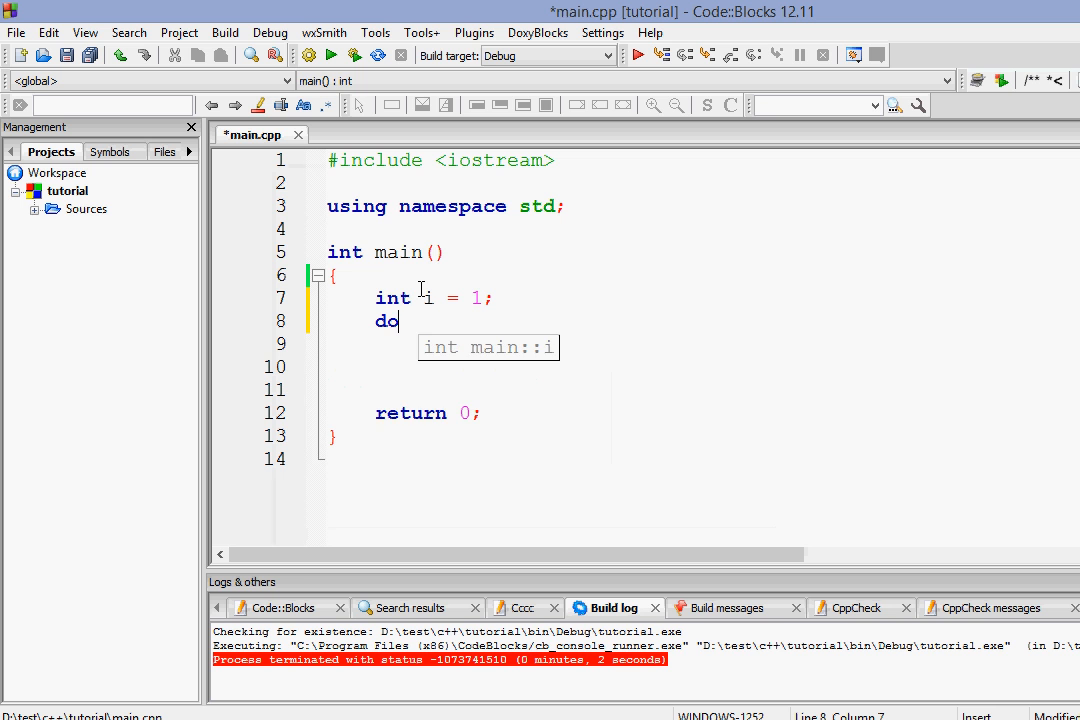
{"action": "type", "text": "{"}
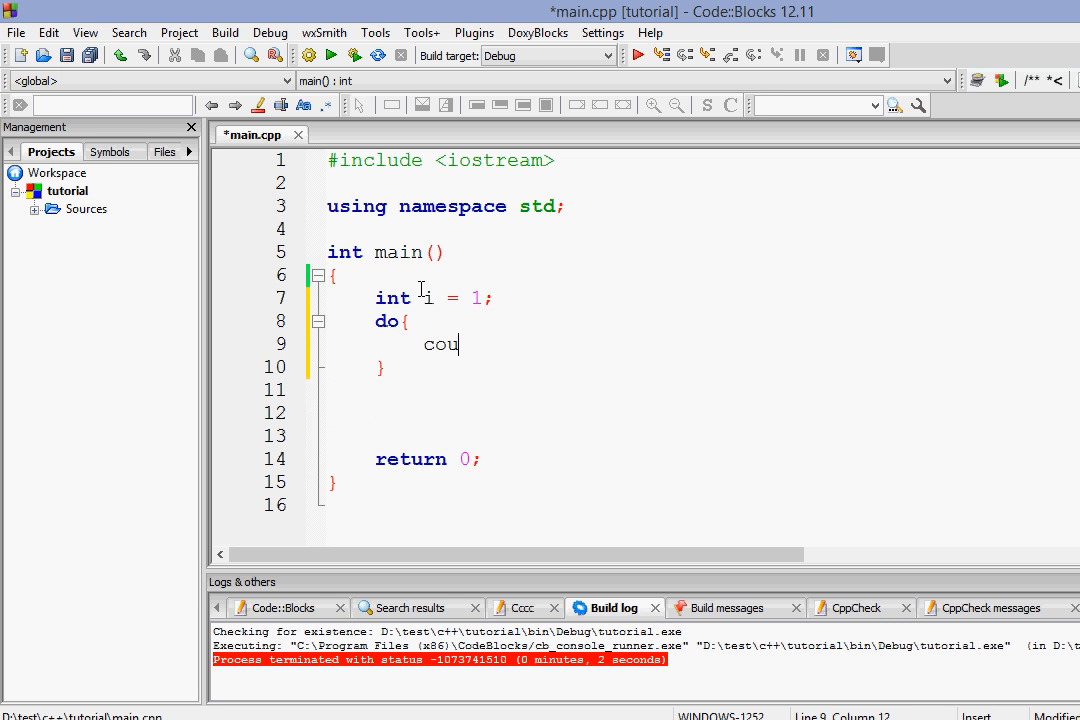
- Write the loop body printing "in the loop" with endl and incrementing i
{"action": "type", "text": "t<<"}
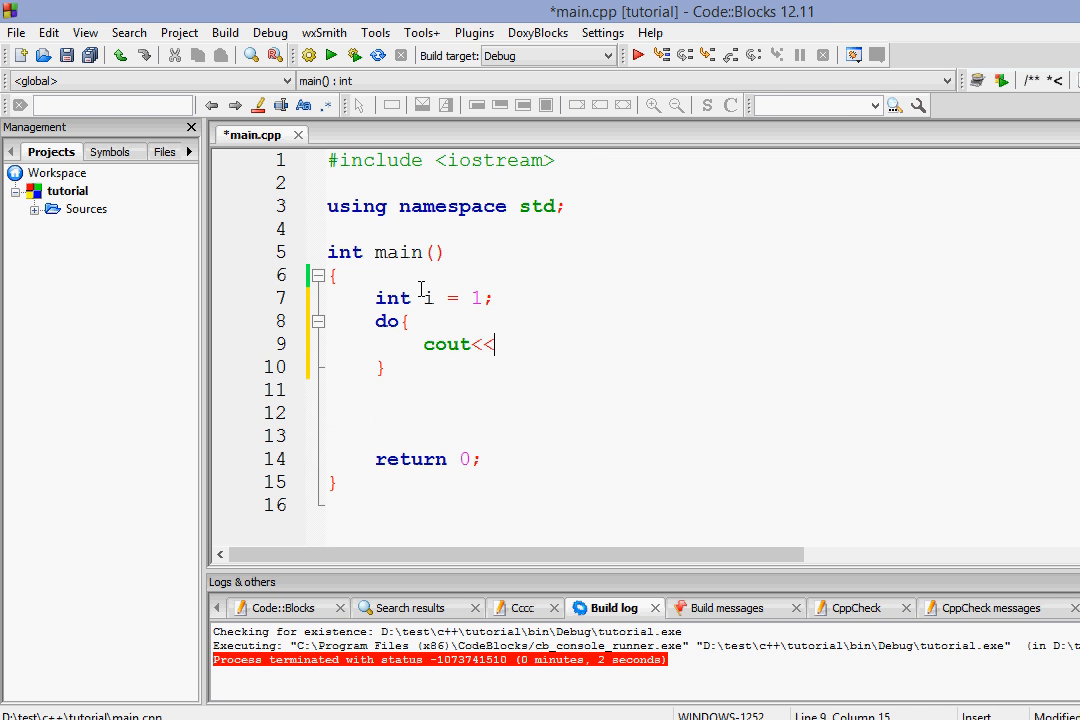
{"action": "type", "text": "\"int"}
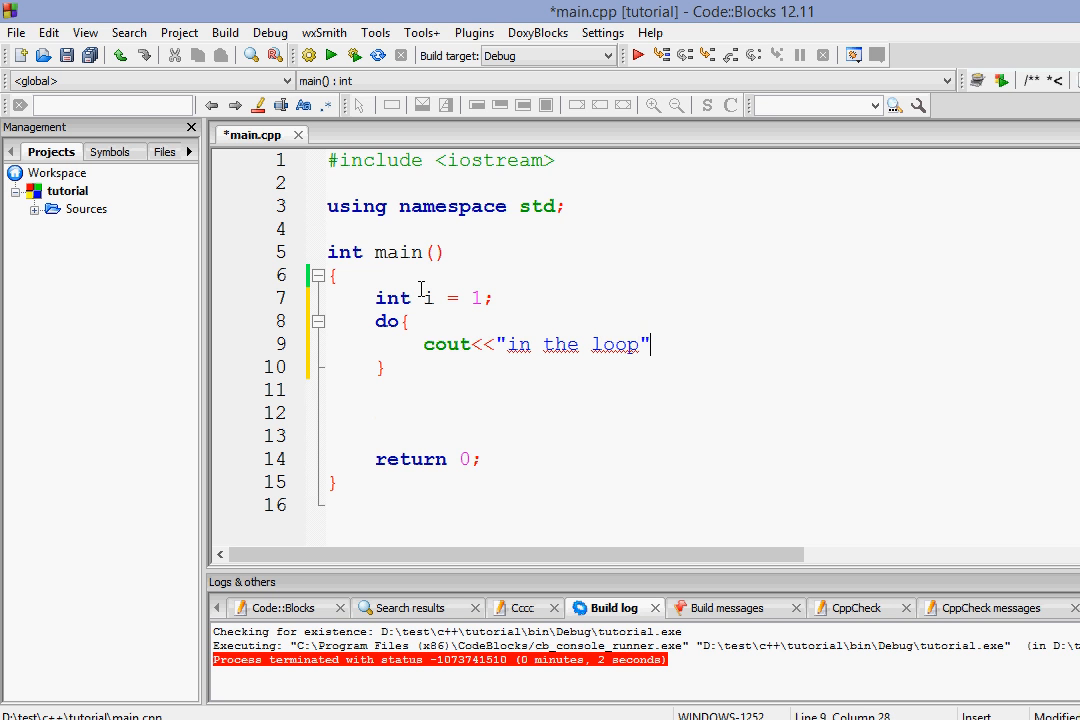
{"action": "type", "text": "<<endl;"}
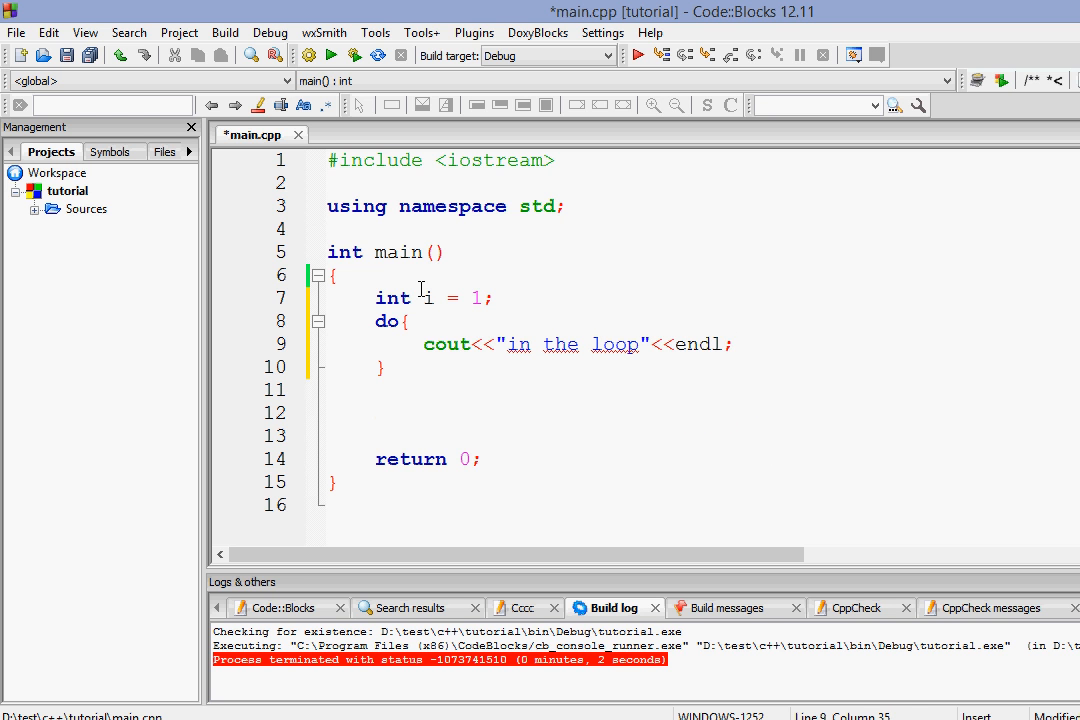
{"action": "type", "text": "i"}
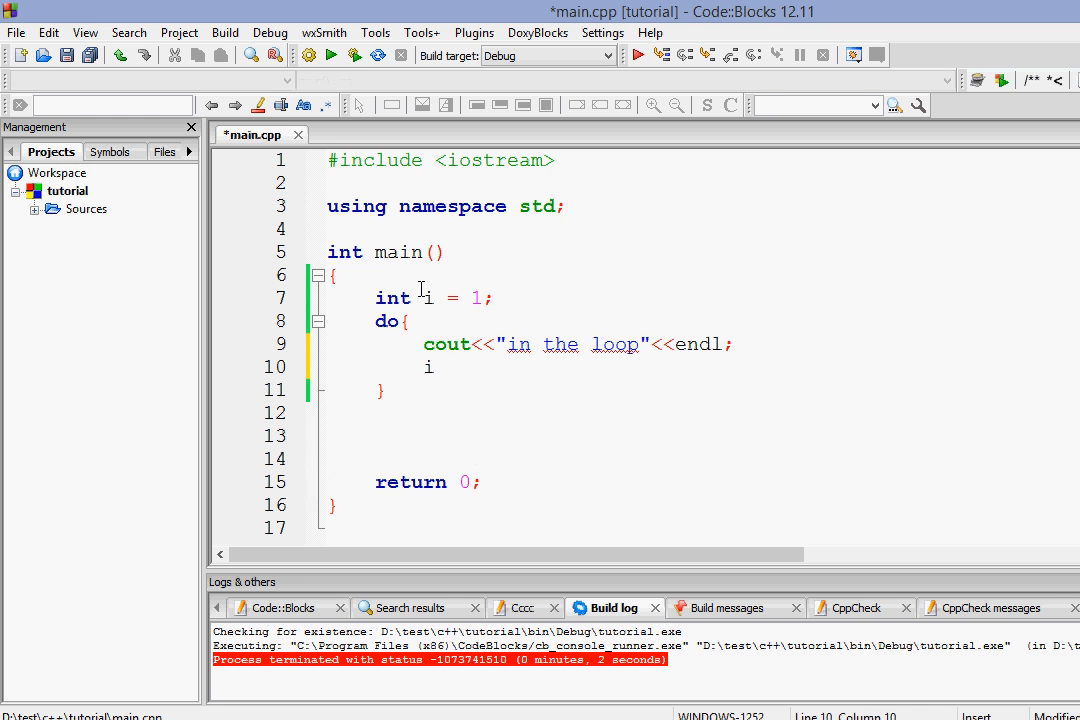
{"action": "type", "text": "++;"}
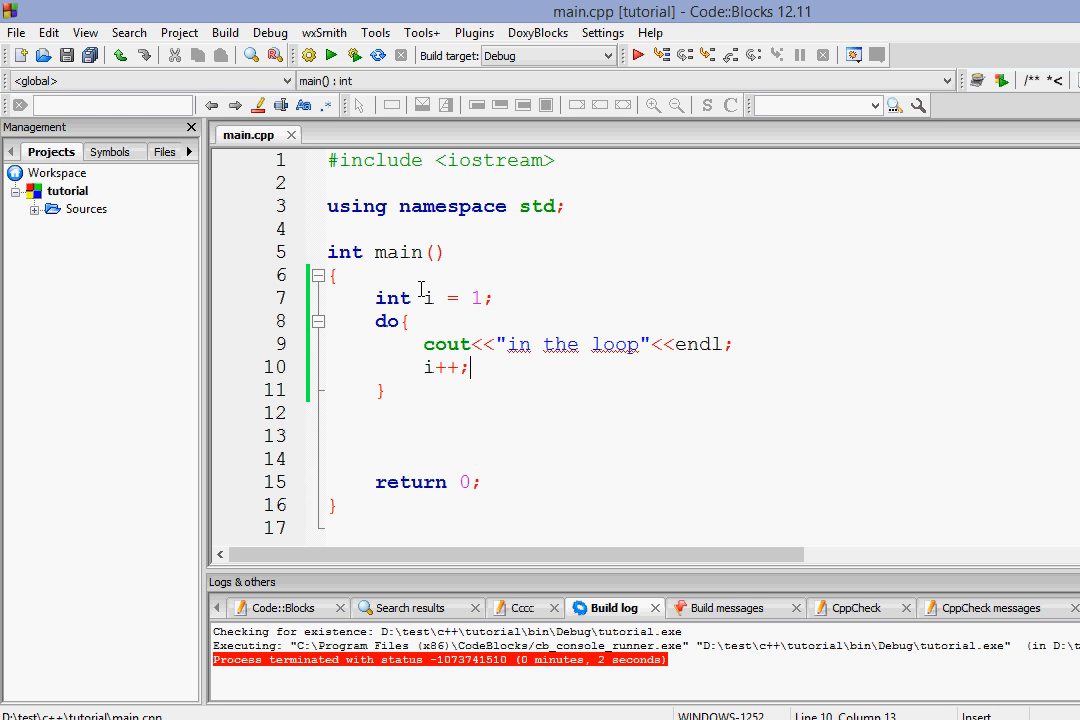
- Close the loop with while( i < 5 ); and save the file
{"action": "type", "text": "while"}
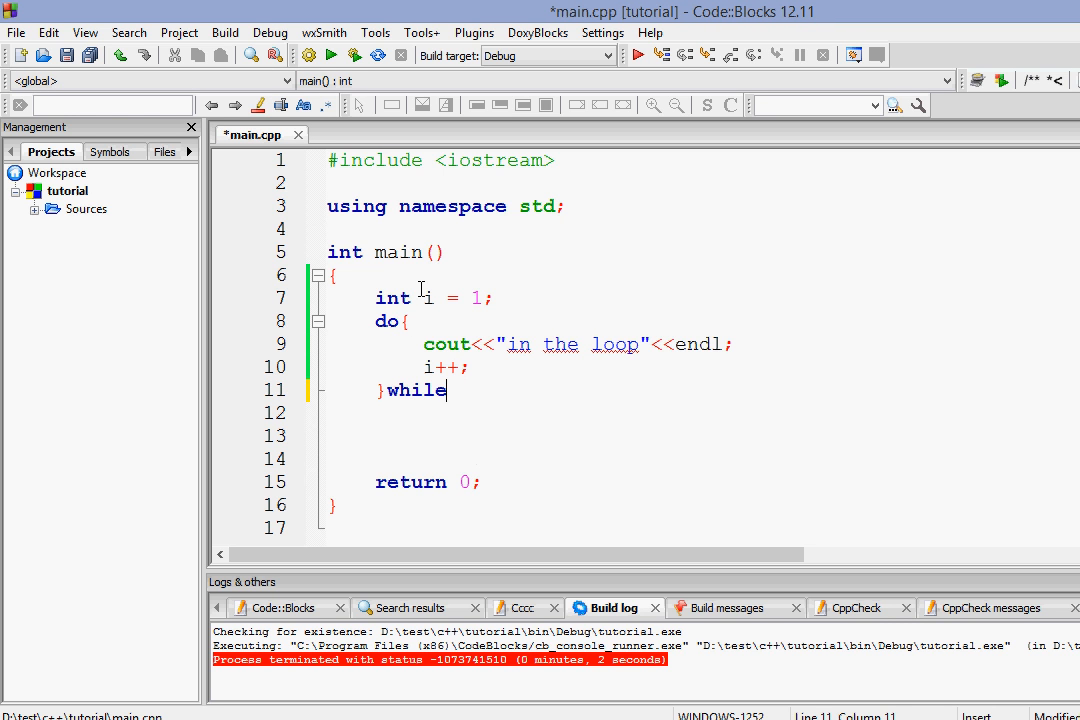
{"action": "type", "text": "()"}
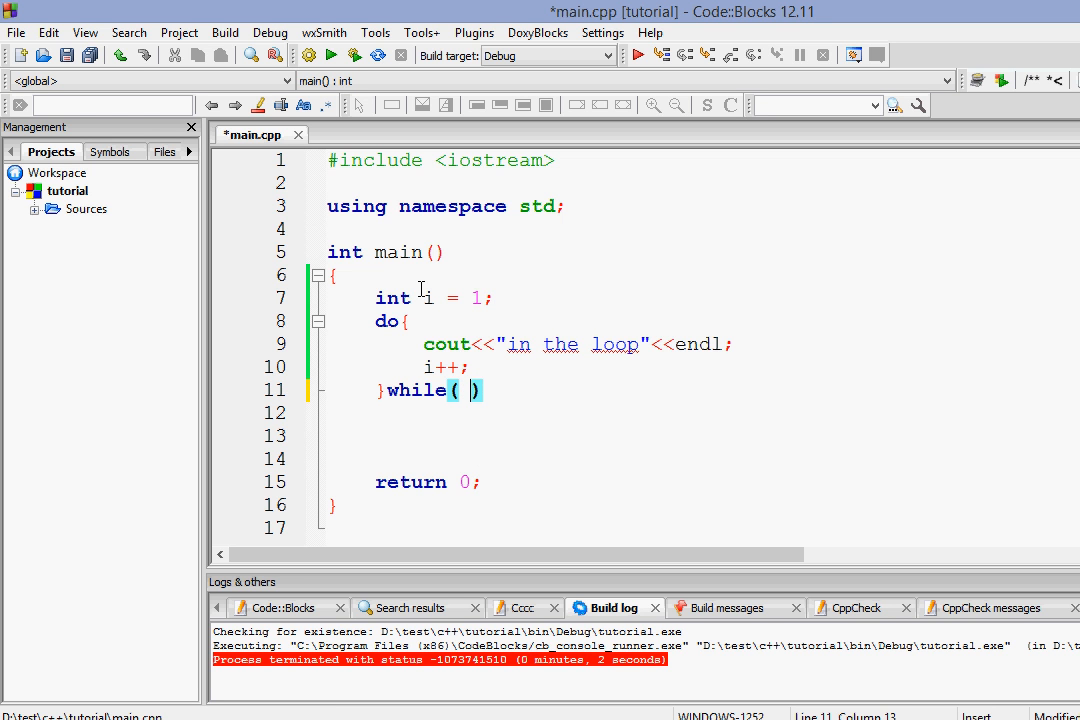
{"action": "type", "text": "i < 5"}
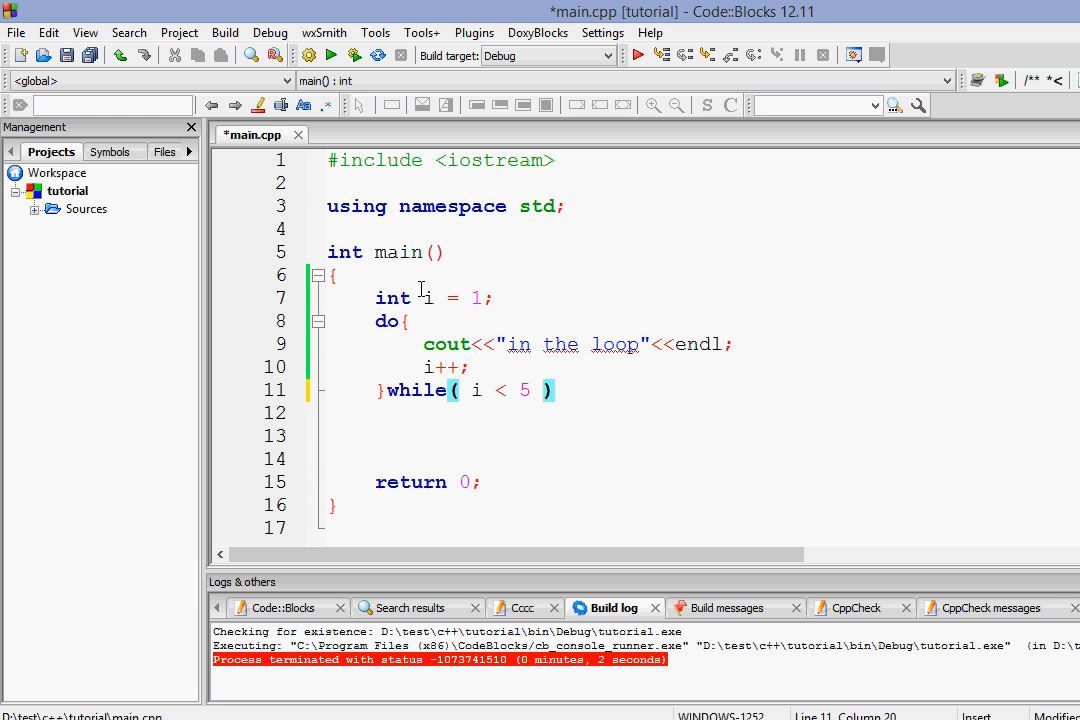
{"action": "type", "text": ";"}
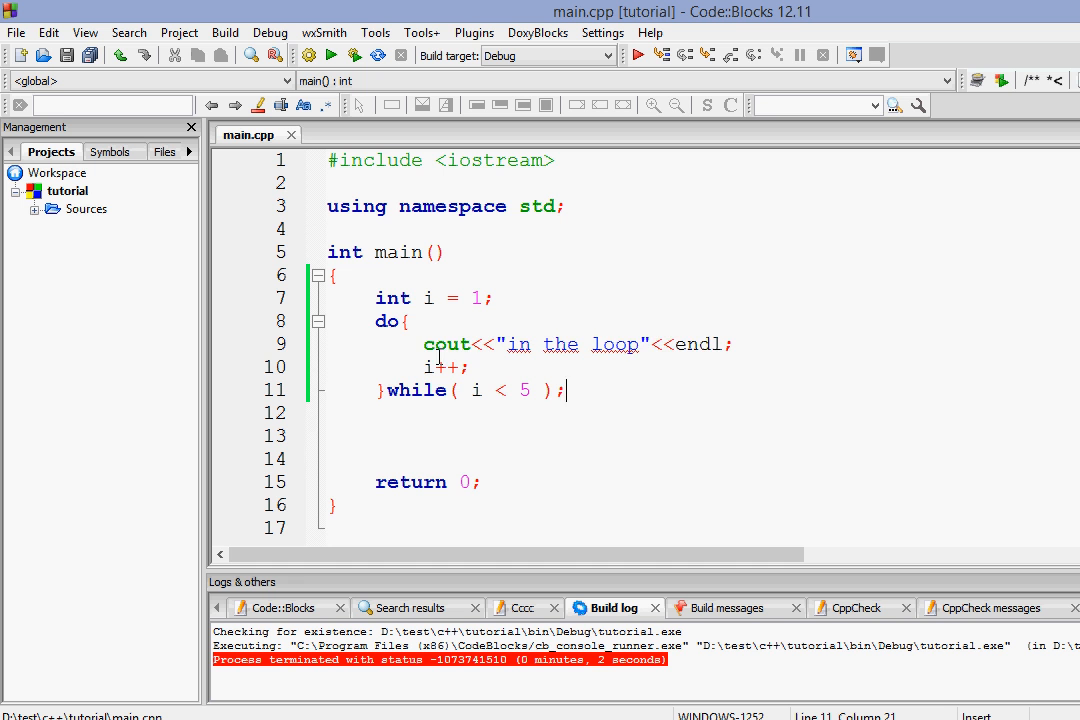
{"action": "left_click_drag", "start_coordinate": [418, 320], "coordinate": [460, 376]}
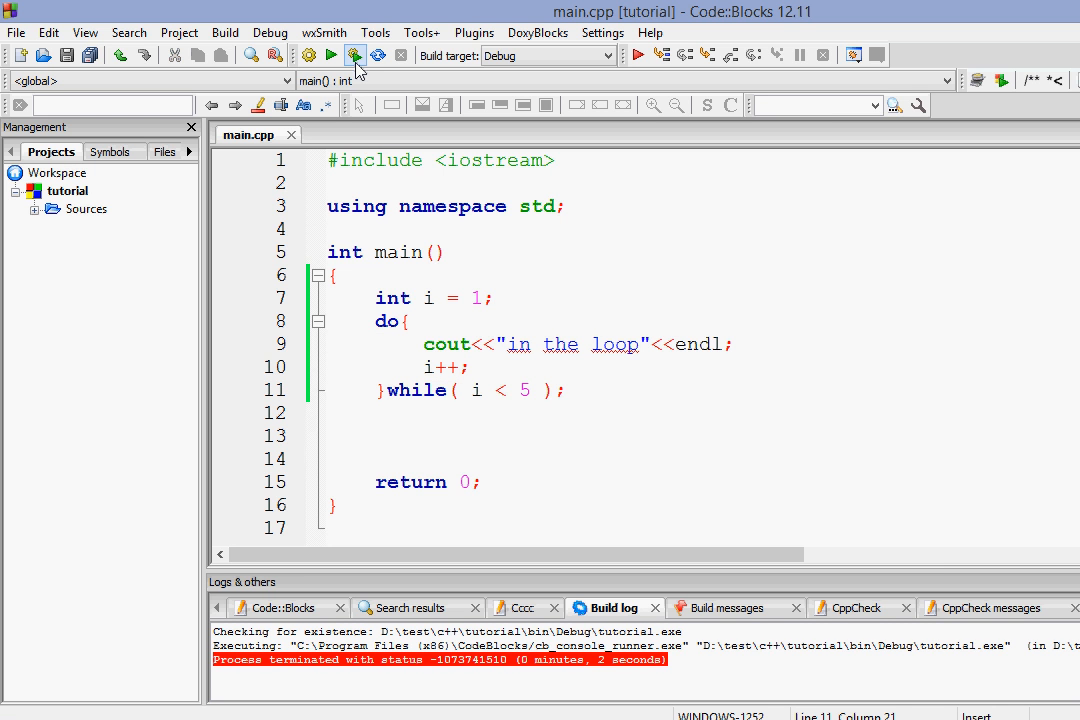
- Build and run the program with i starting at 1
{"action": "left_click", "coordinate": [354, 56]}
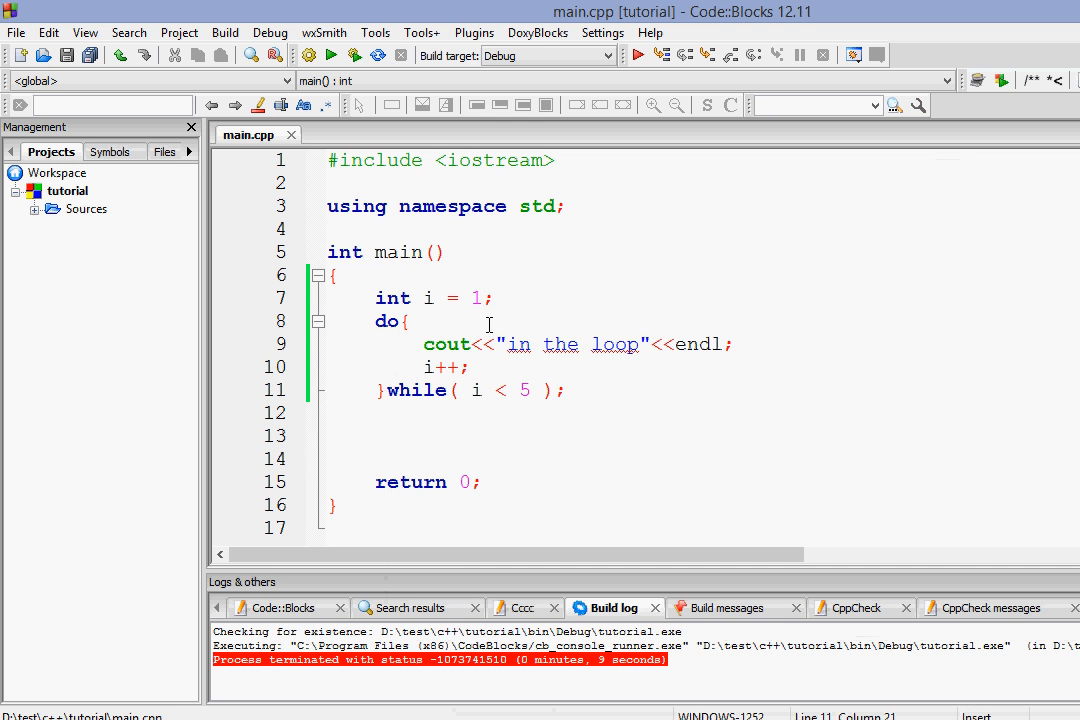
- Change int i = 1; to int i = 6;
{"action": "double_click", "coordinate": [476, 296]}
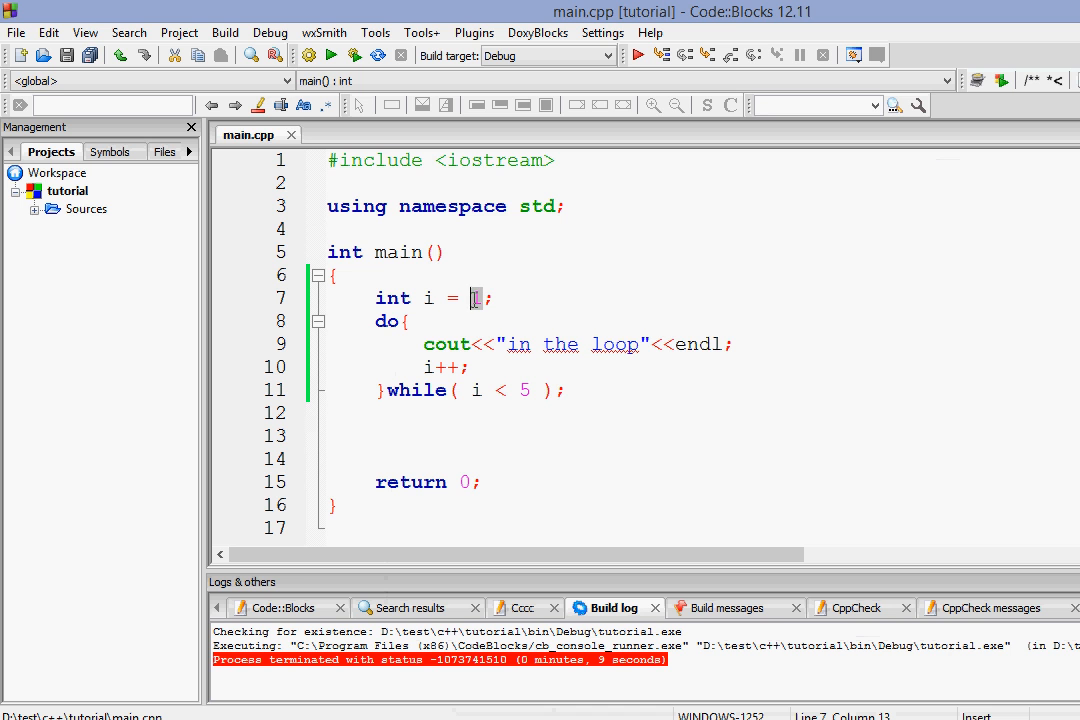
{"action": "type", "text": "6"}
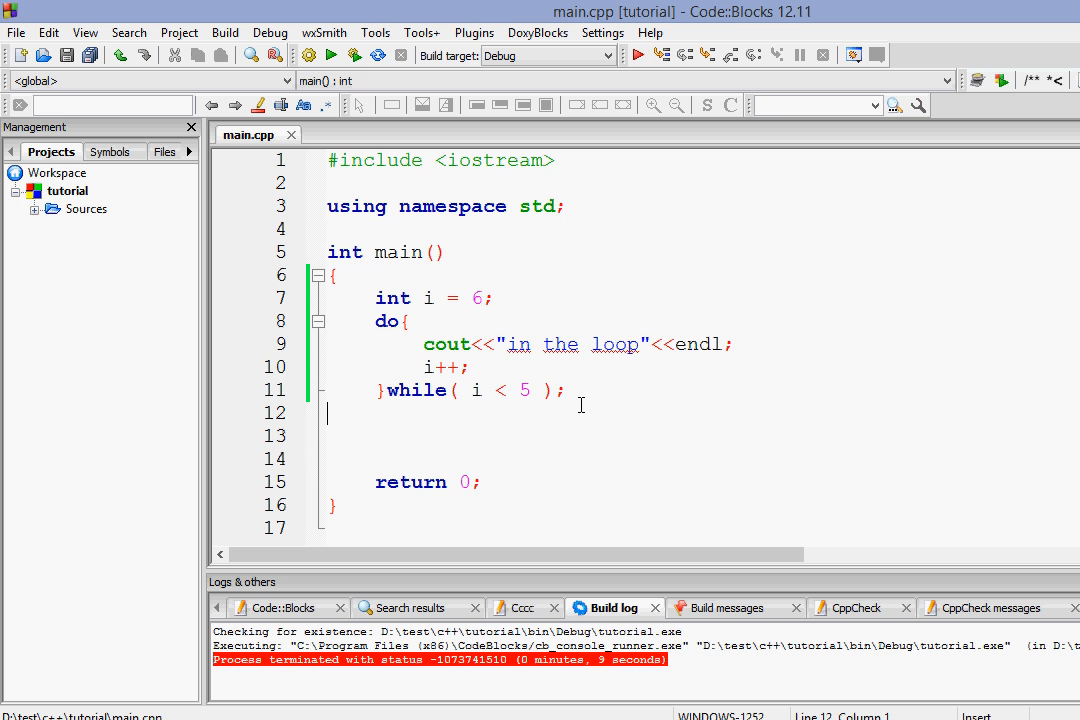
{"action": "mouse_move", "coordinate": [594, 404]}
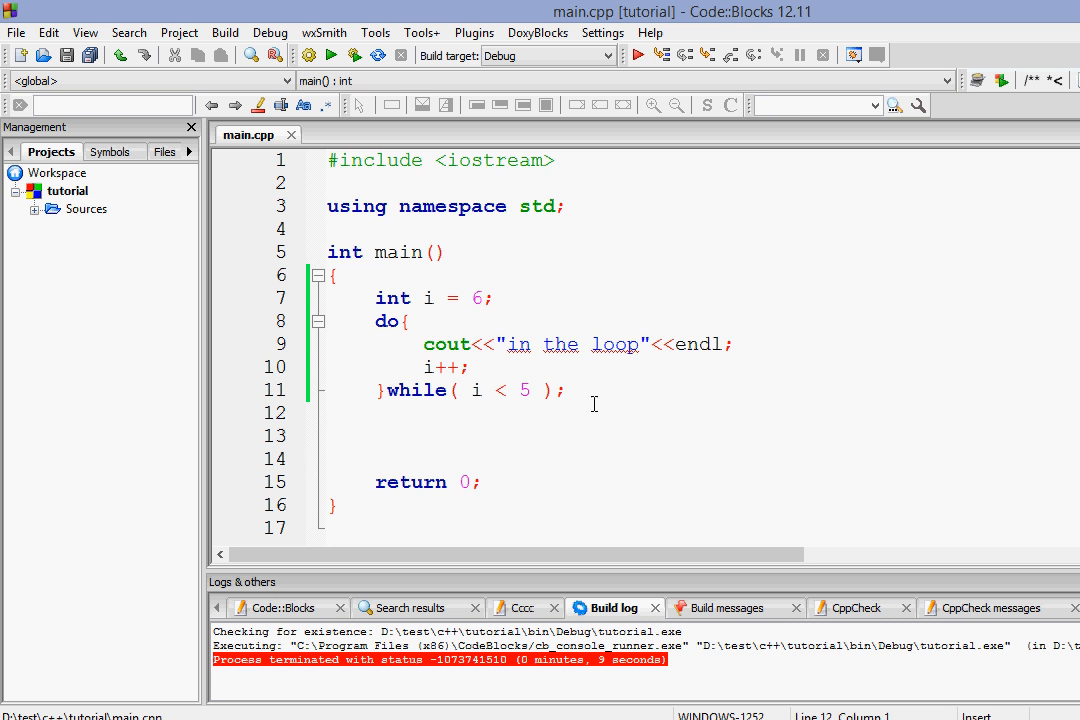
- Build and run so the console prints "in the loop" once
{"action": "left_click", "coordinate": [308, 56]}
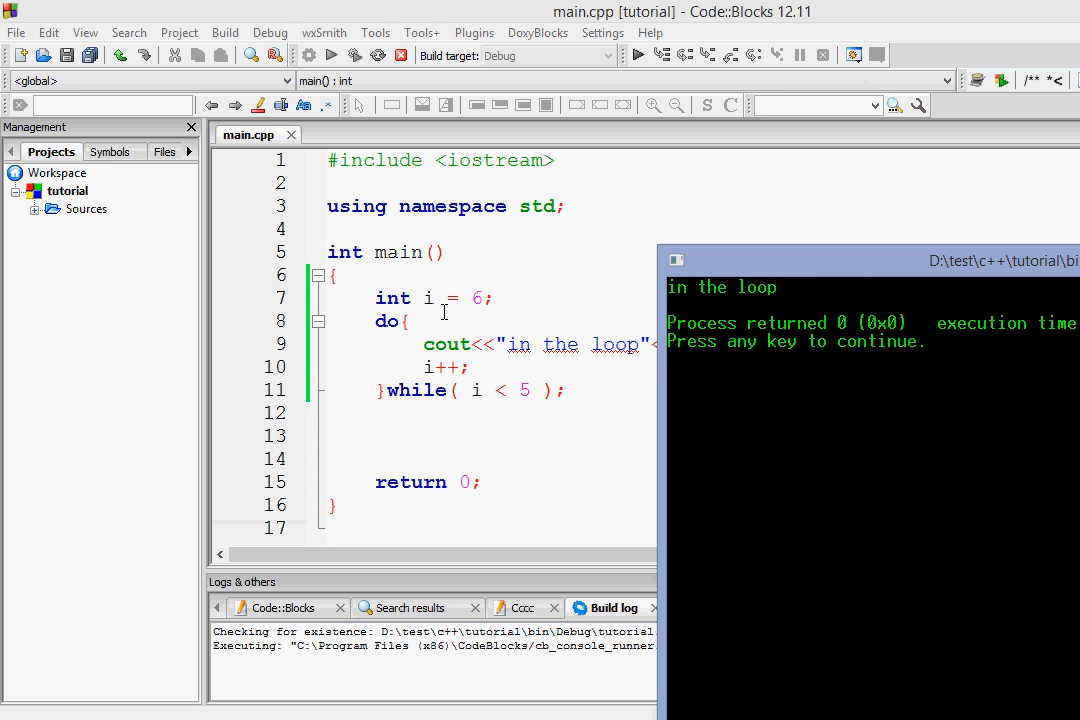
{"action": "mouse_move", "coordinate": [512, 402]}
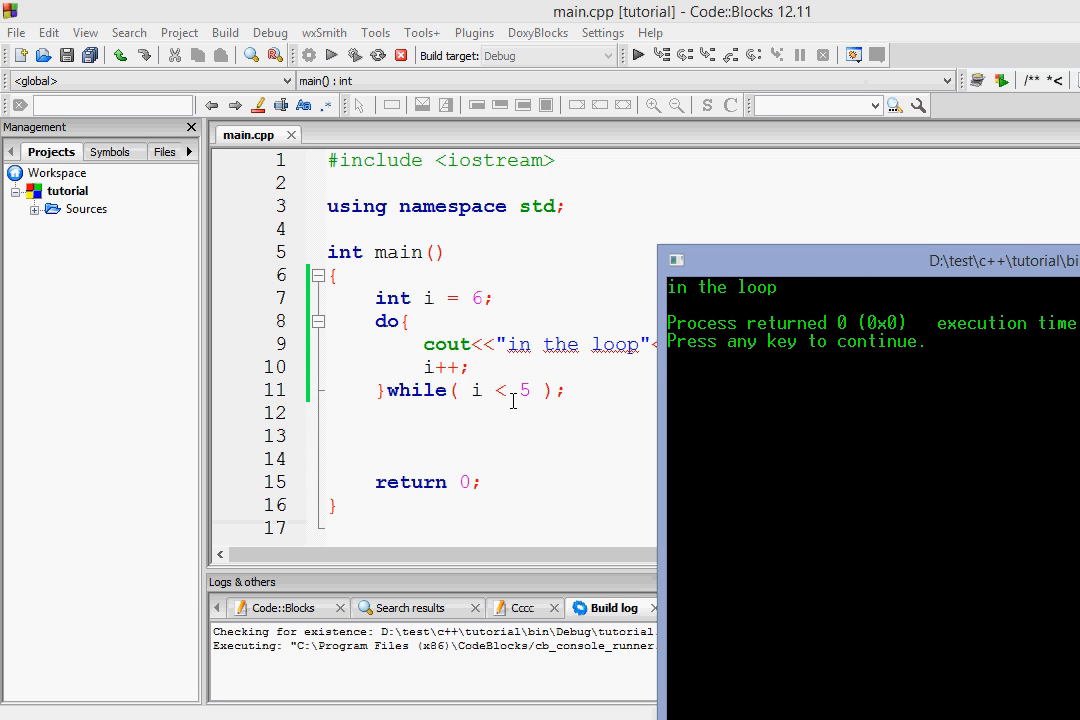